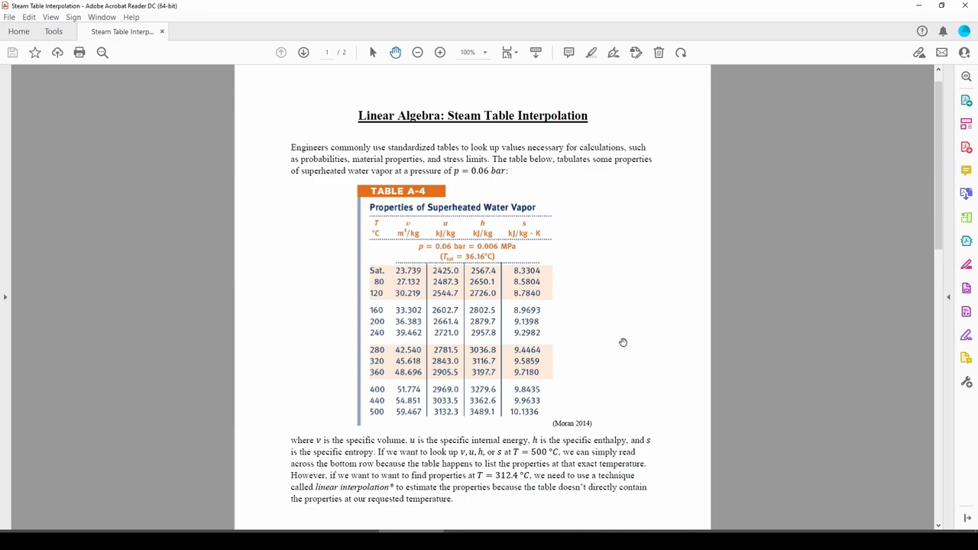
mouse_move(409, 397)
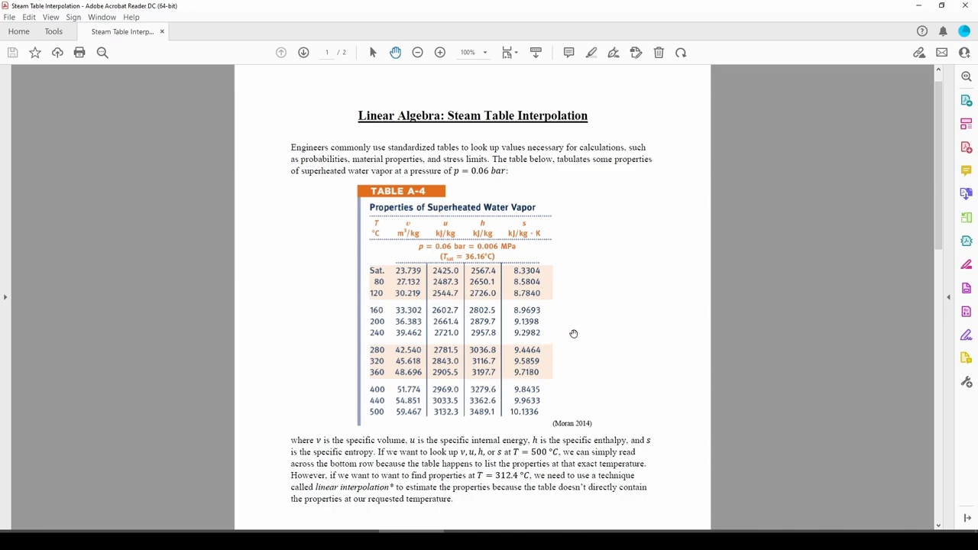
mouse_move(382, 408)
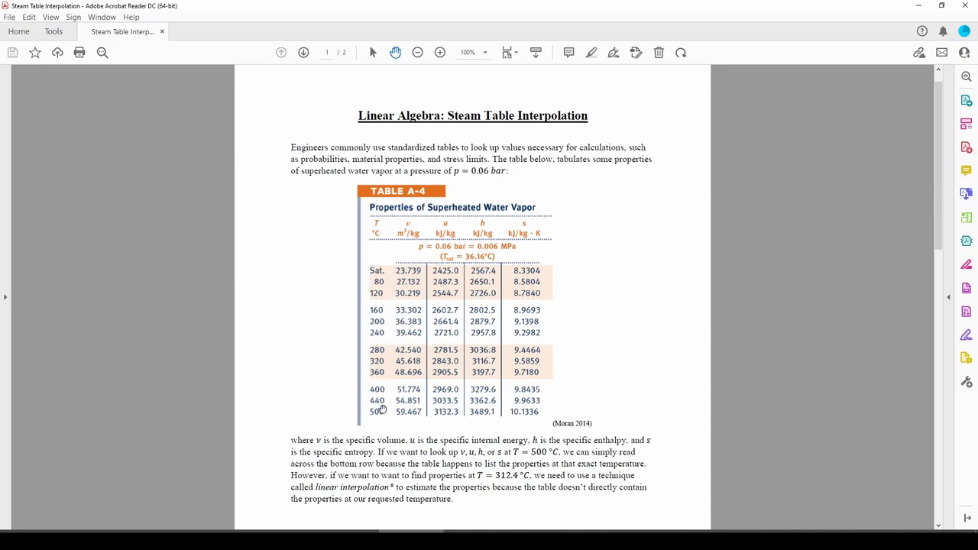
mouse_move(382, 409)
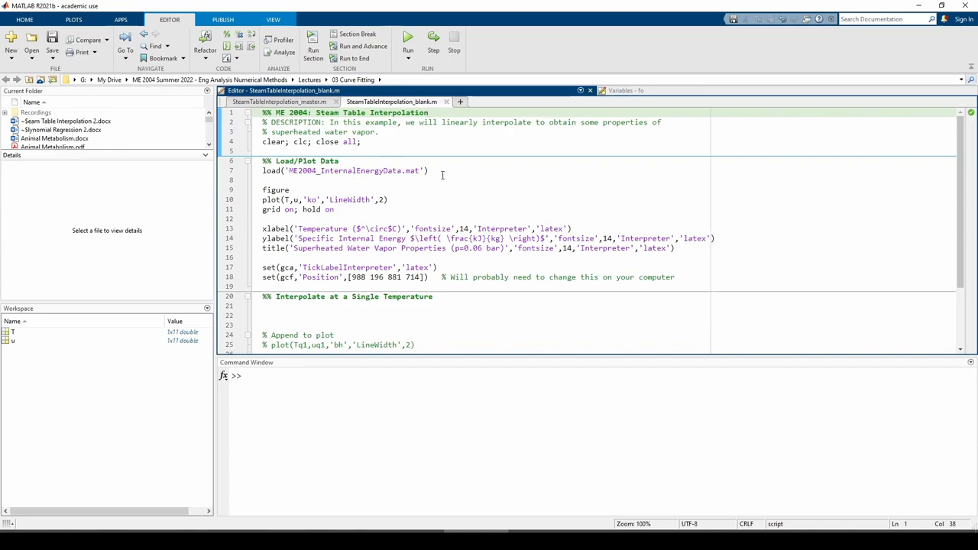
Run the script to plot raw internal energy against temperature as black circles.
left_click(408, 36)
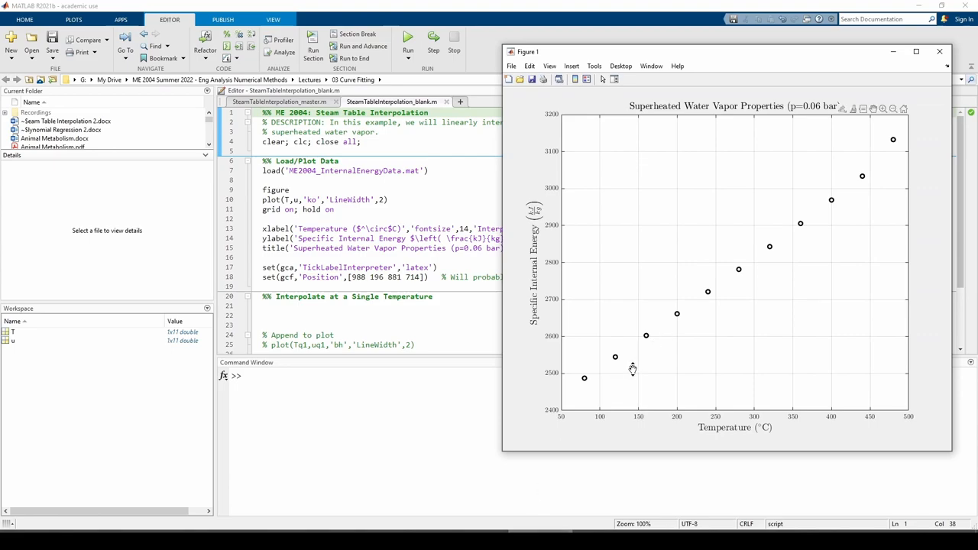
mouse_move(810, 291)
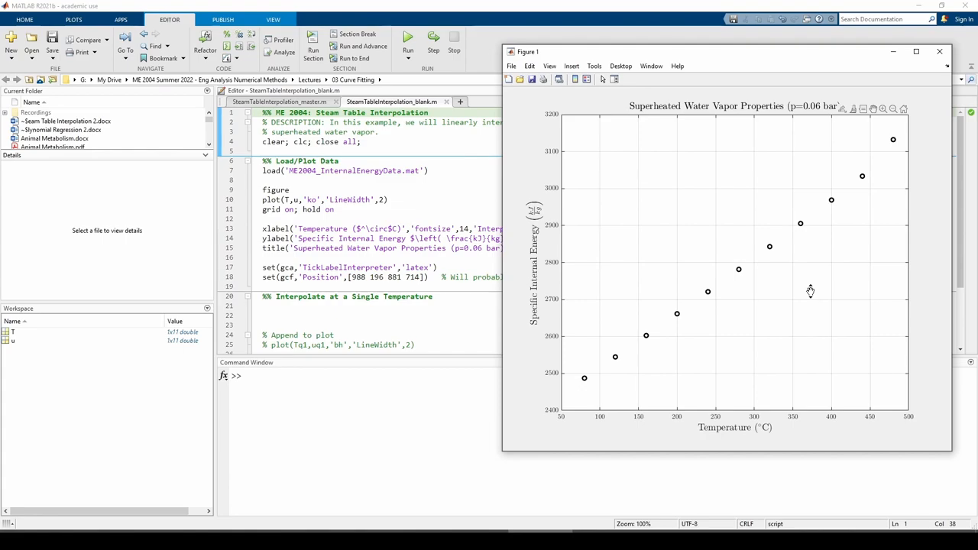
mouse_move(754, 400)
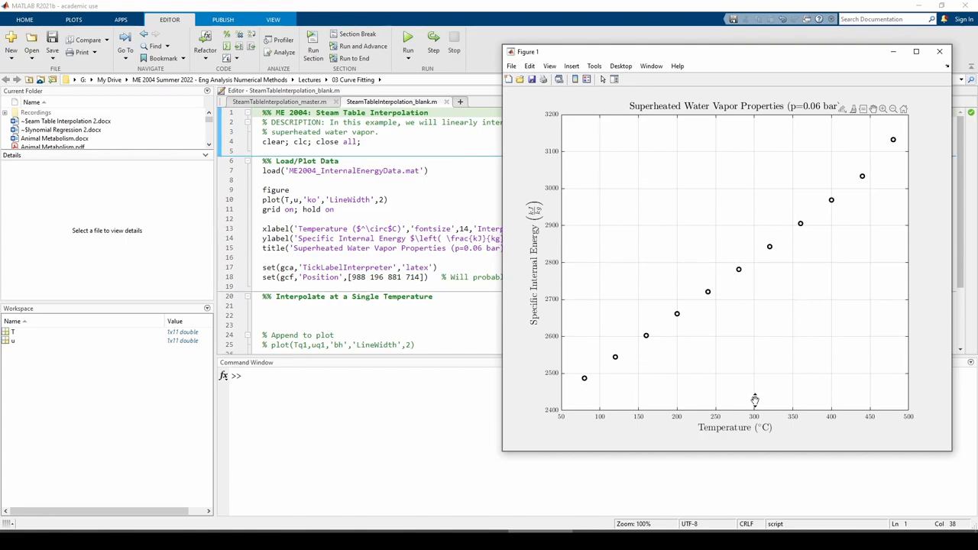
mouse_move(759, 279)
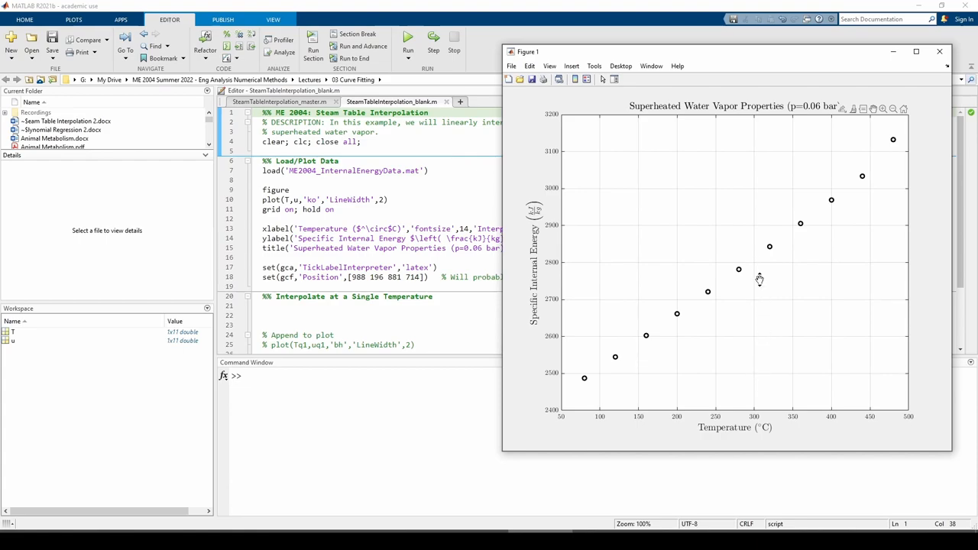
mouse_move(763, 280)
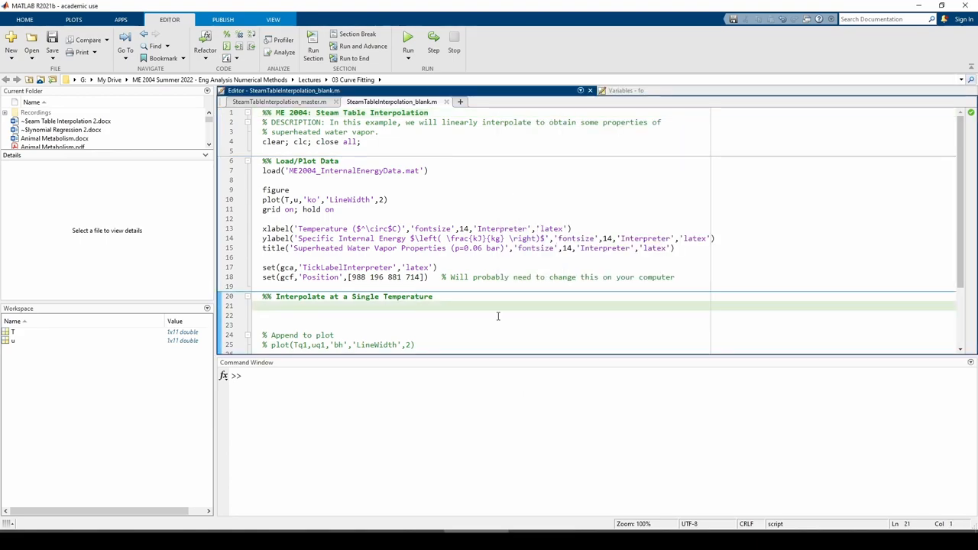
Enter Tq1 = 300; uq1 = interp1(T,u,Tq1) and rerun to plot the 300 °C point.
type("Tq1 = 30")
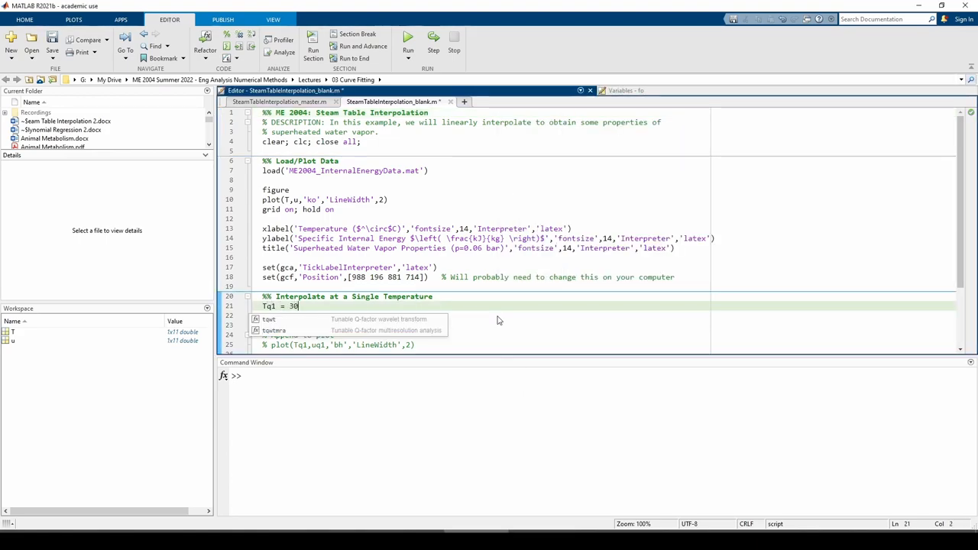
type("0;")
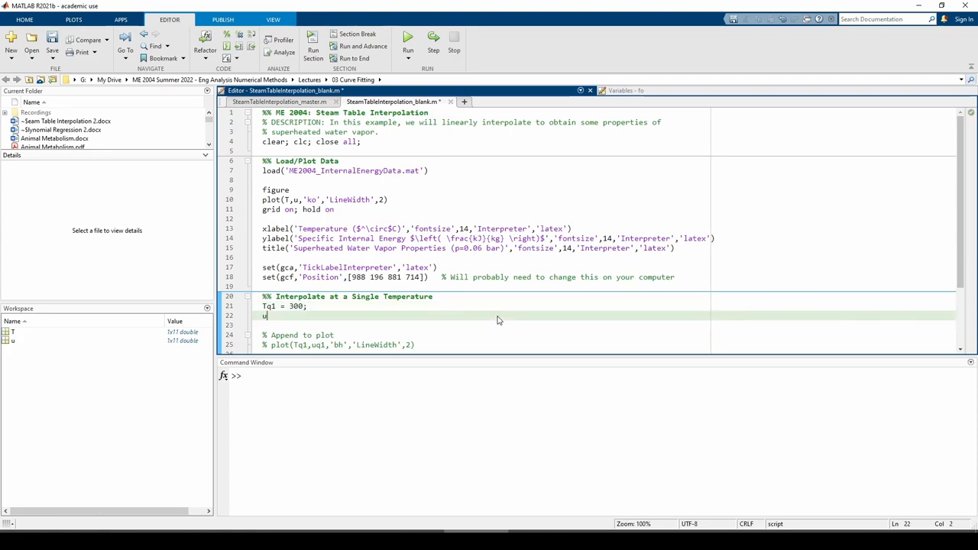
type("uq1 = interp1")
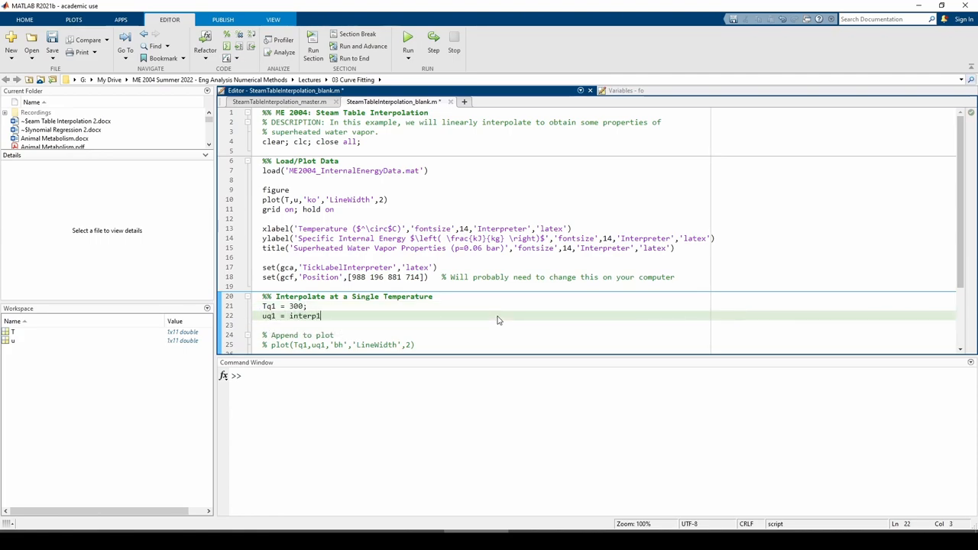
type("(T,u,Tq1")
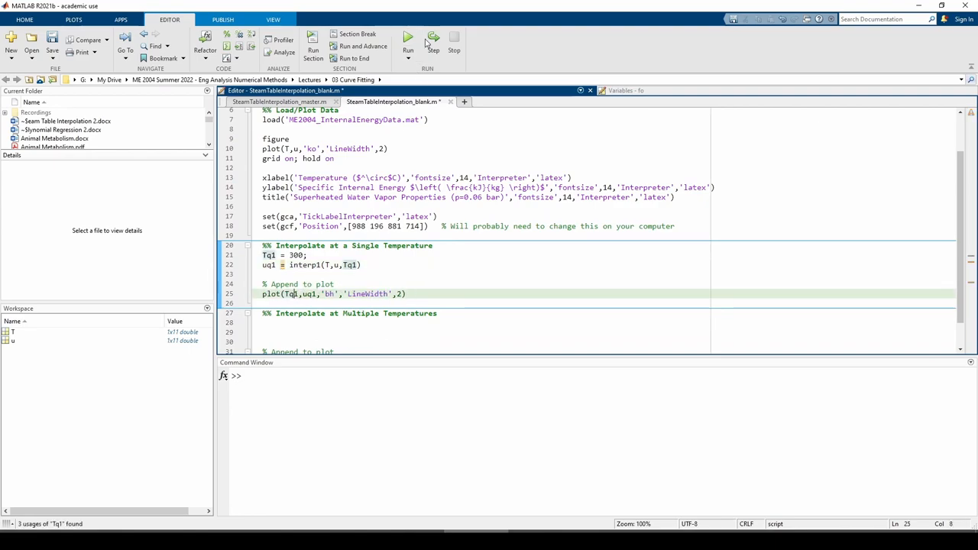
left_click(408, 46)
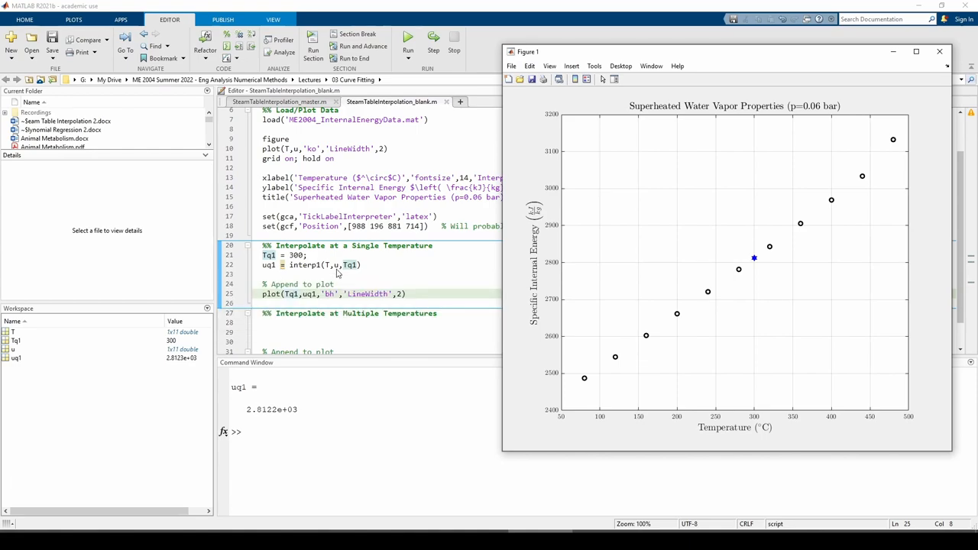
mouse_move(344, 267)
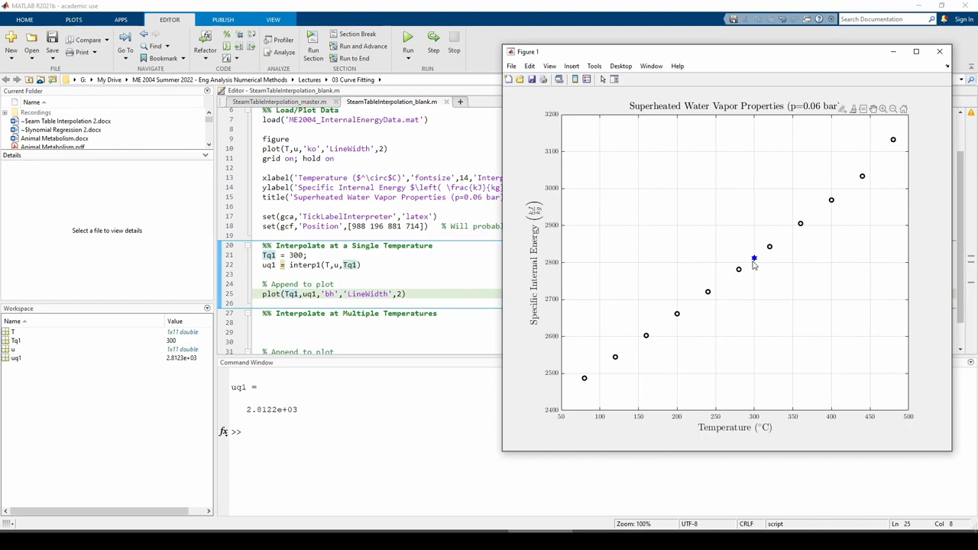
mouse_move(738, 281)
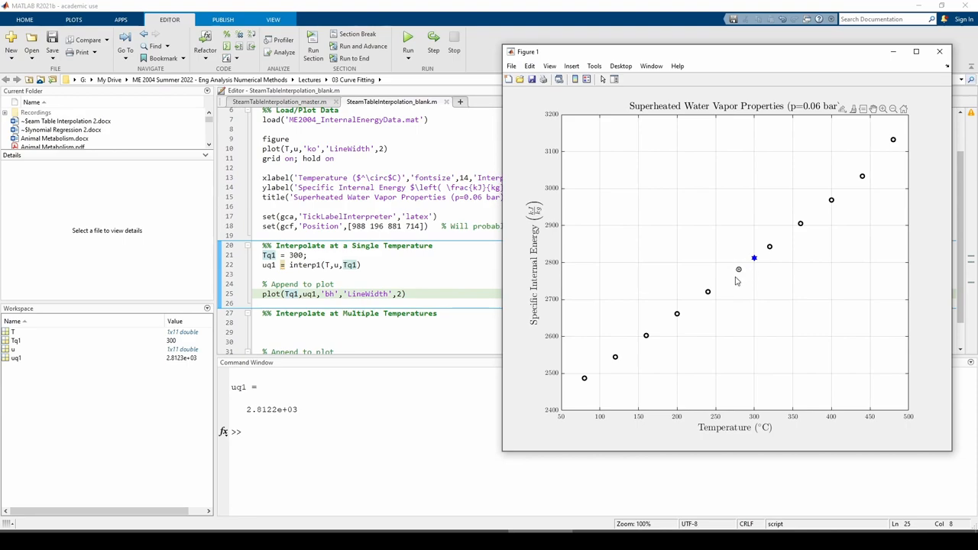
mouse_move(761, 285)
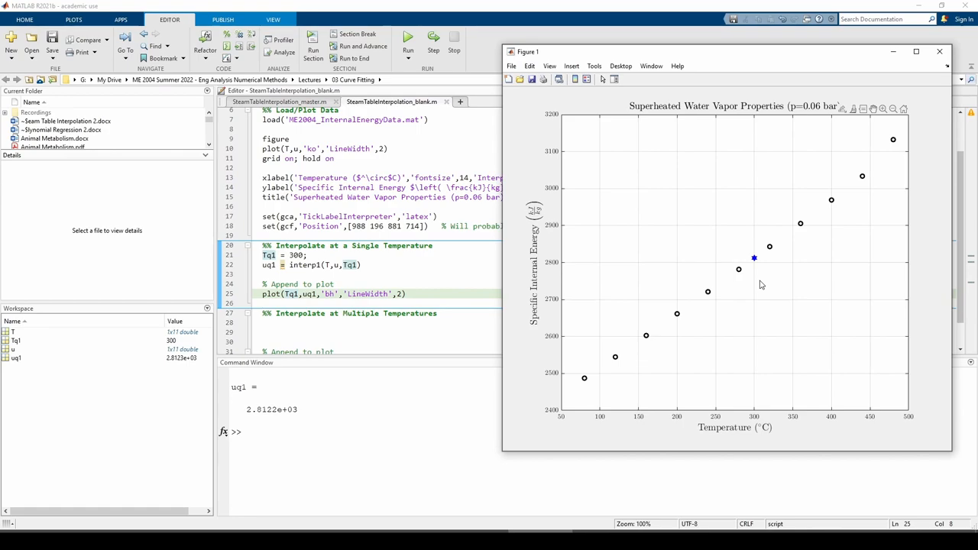
mouse_move(549, 279)
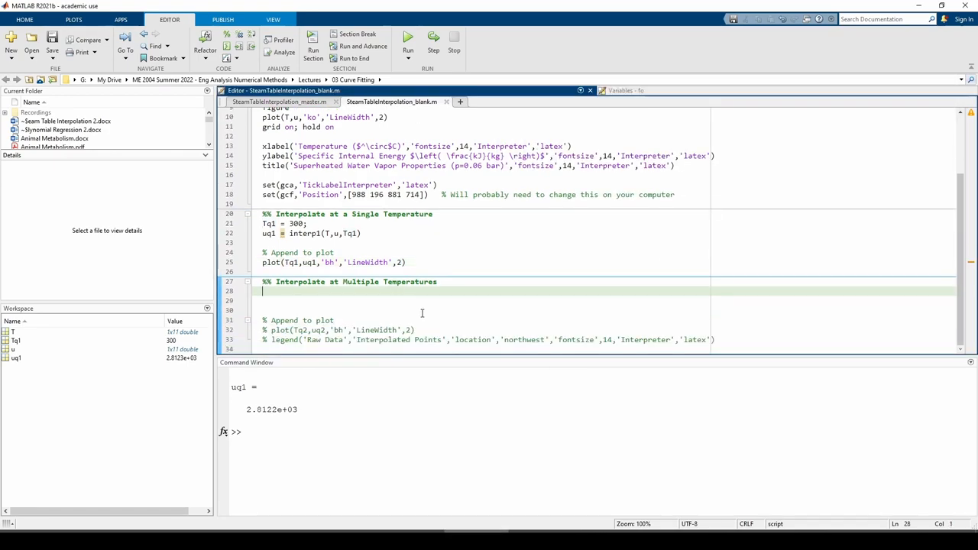
Enter Tq2 = 180:50:380; and uq2 = interp1(T,u,Tq2) in the multiple-temperatures section.
type("Tq2")
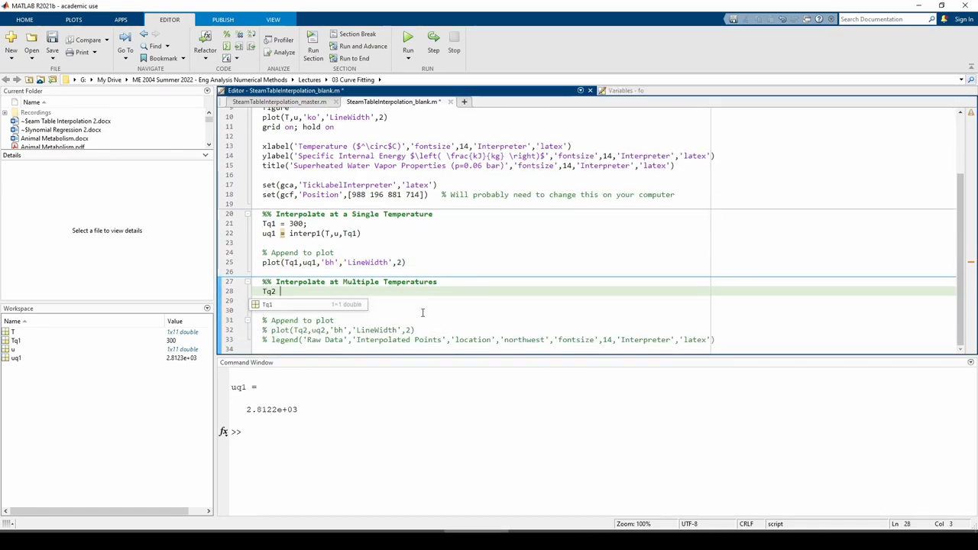
type("= 1")
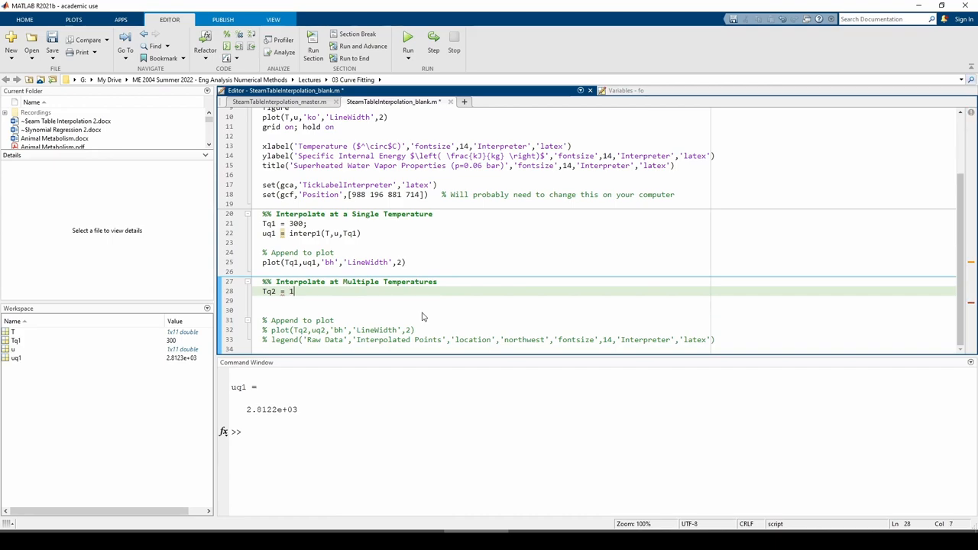
type("80:50")
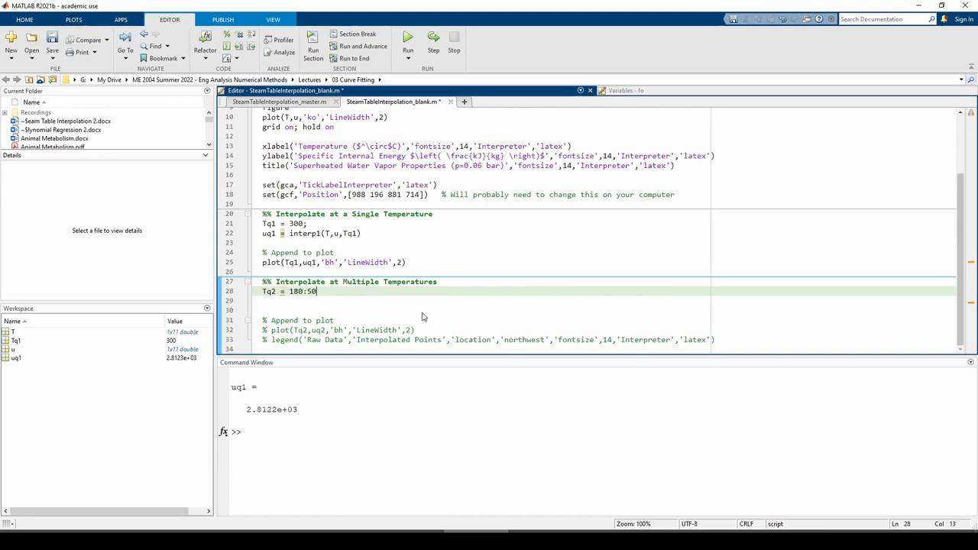
type(":380;")
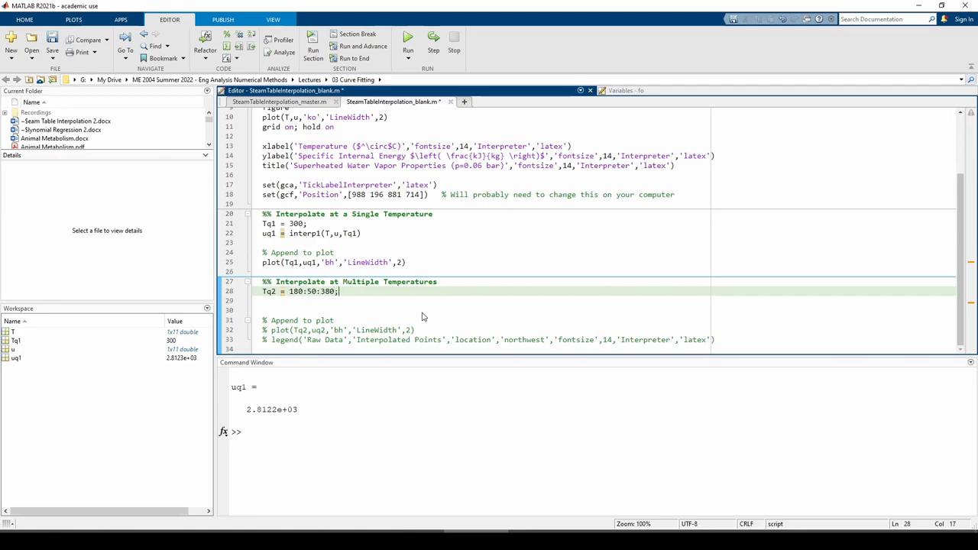
type("uq2 = interp1")
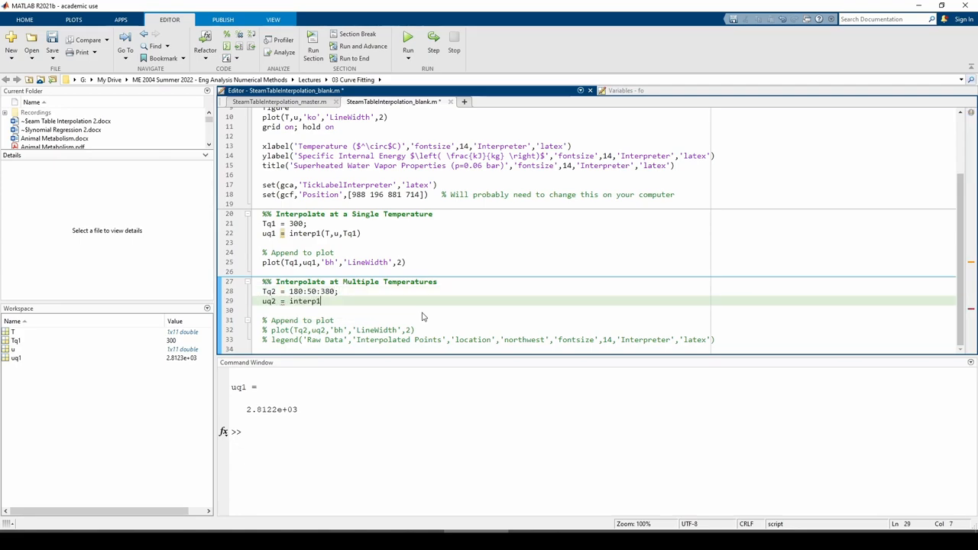
type("(T,u,Tq2")
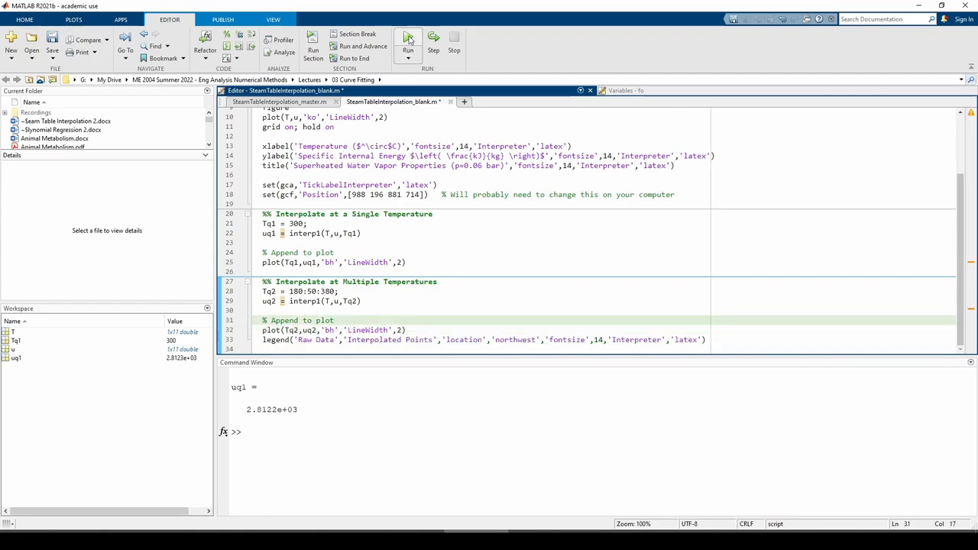
Rerun the script to plot five interpolated points from 180 to 380 °C with legend.
left_click(407, 41)
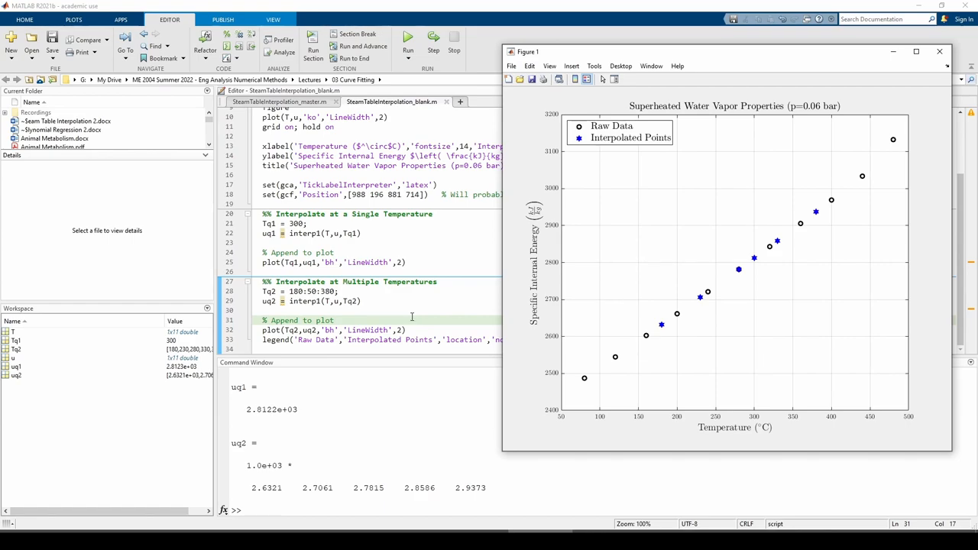
mouse_move(255, 297)
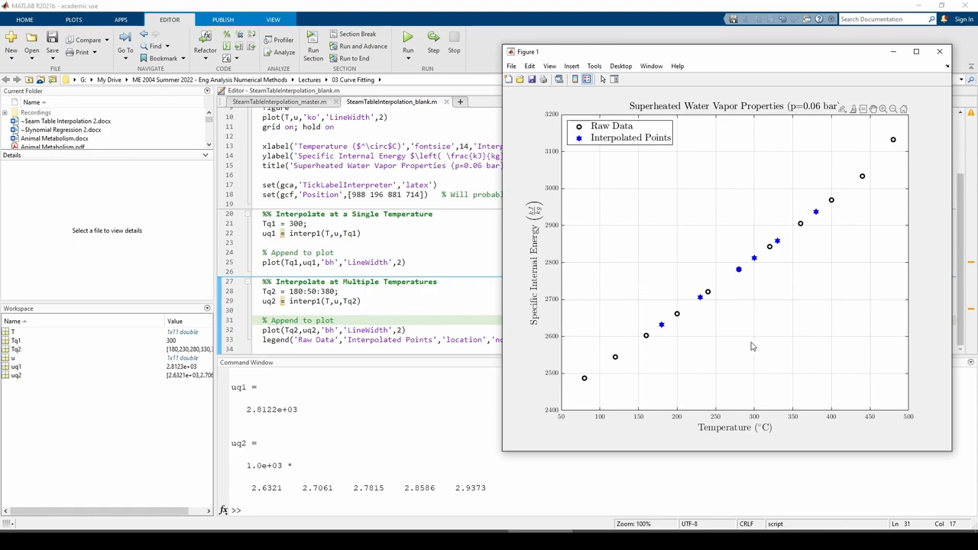
mouse_move(740, 269)
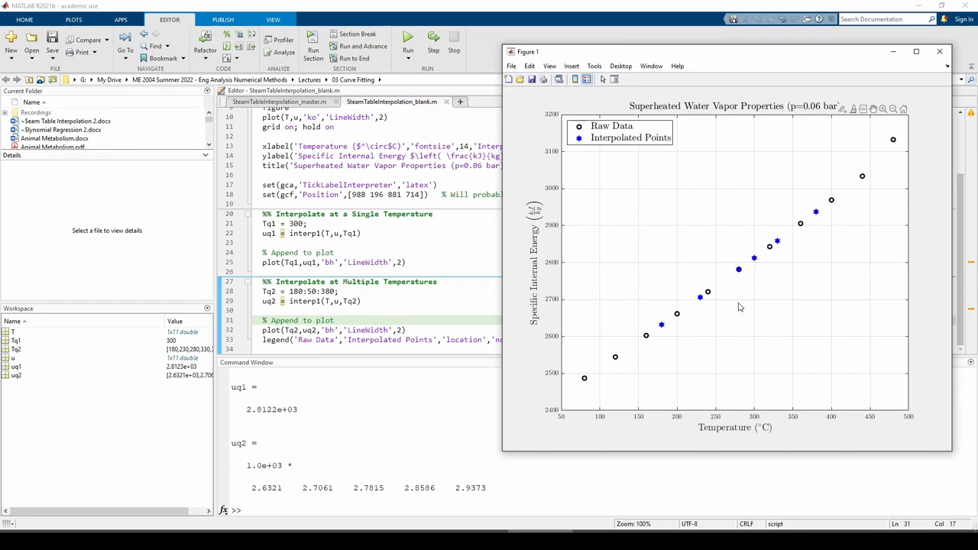
mouse_move(739, 284)
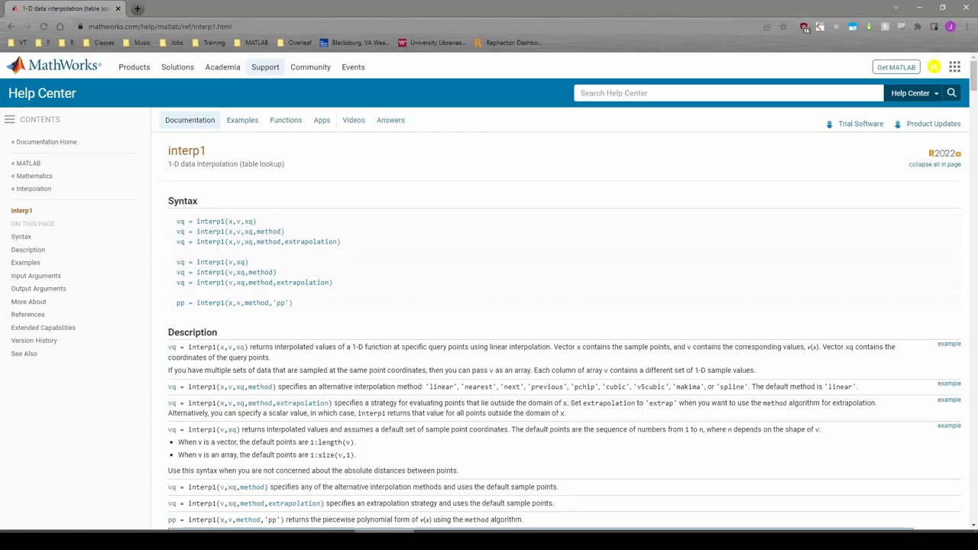
mouse_move(260, 387)
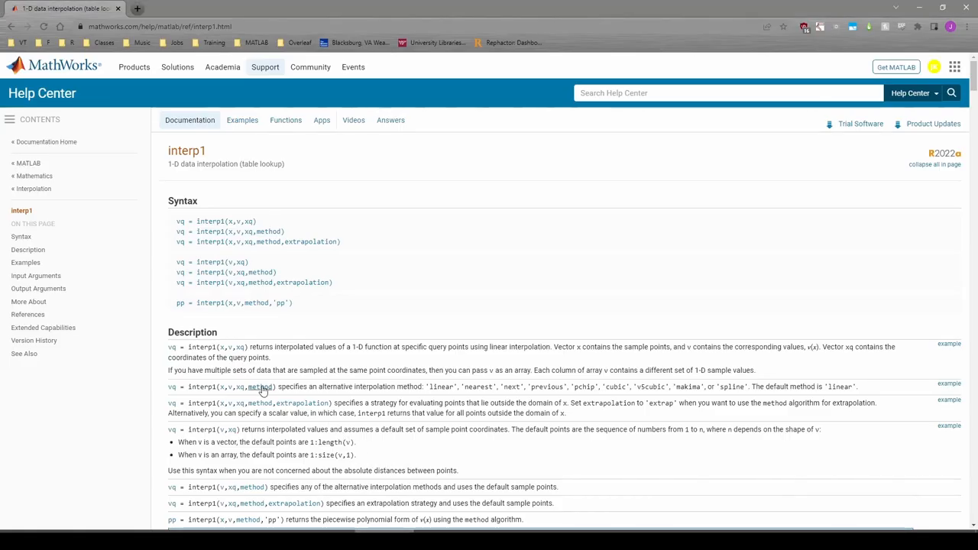
Follow the 'method' link to the interp1 interpolation methods table, linear through spline.
left_click(260, 387)
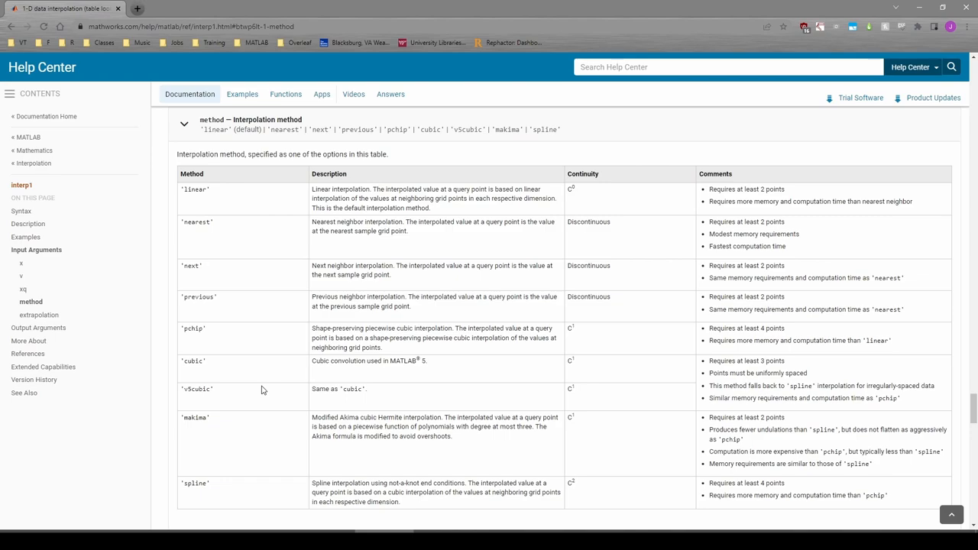
mouse_move(214, 339)
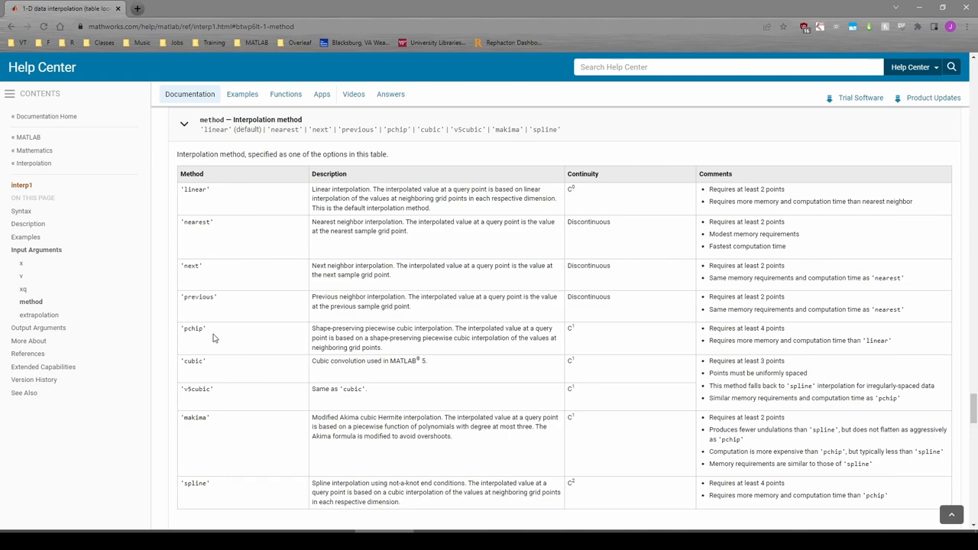
mouse_move(226, 498)
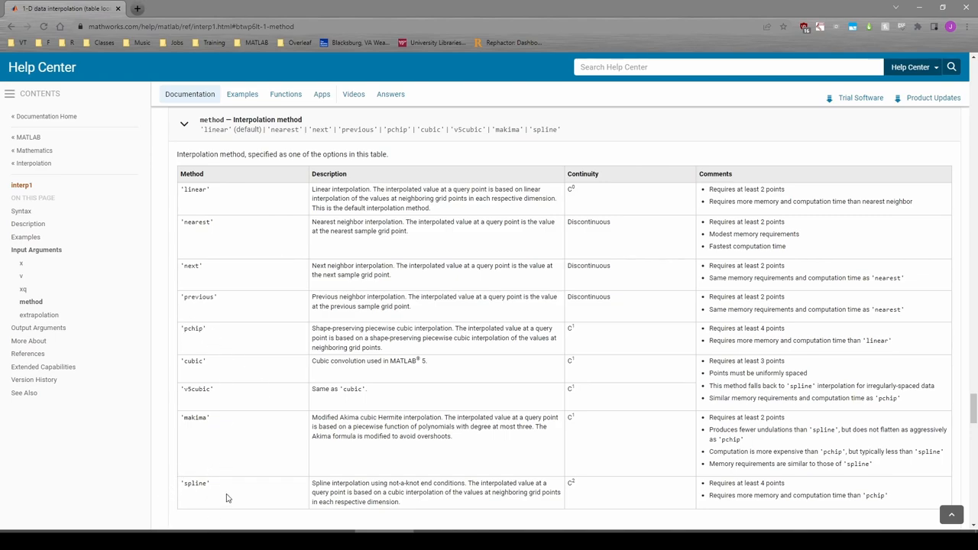